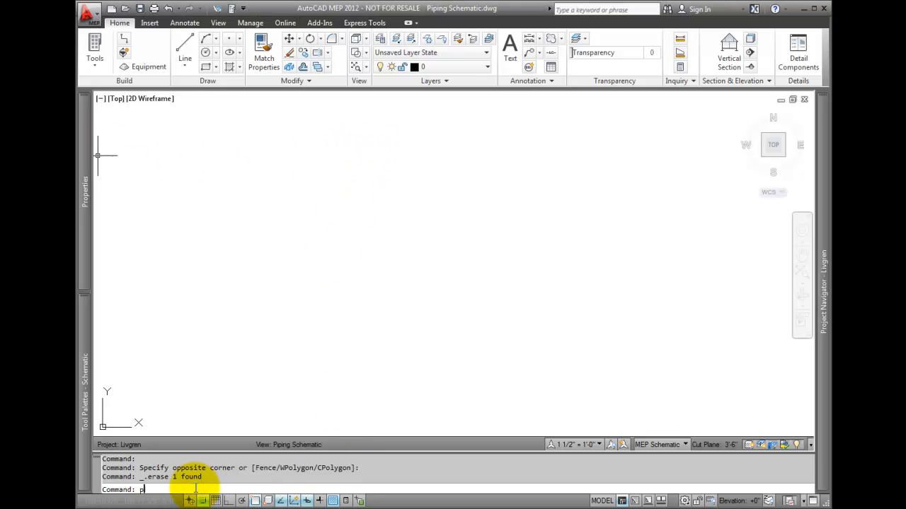
Step: Sketch a two-point polyline, then switch to the Manage tools to reach schematic line styles
text(pline)
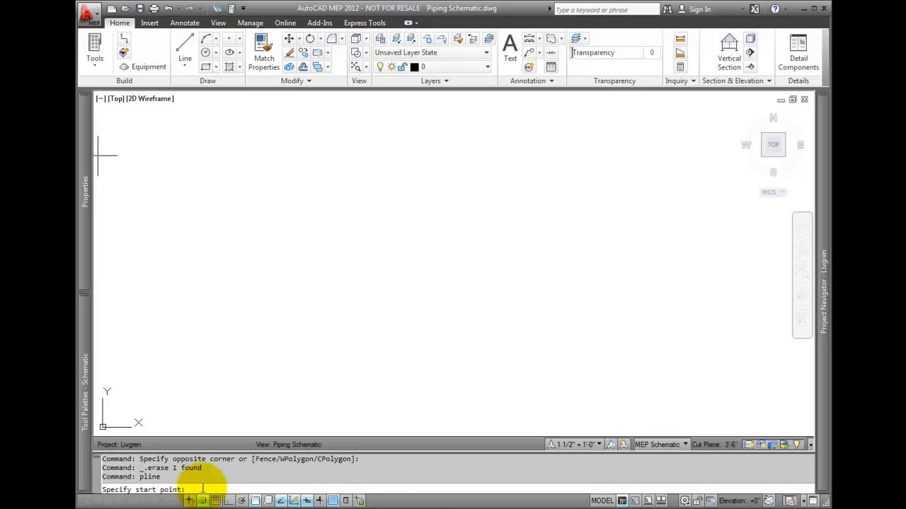
click(234, 241)
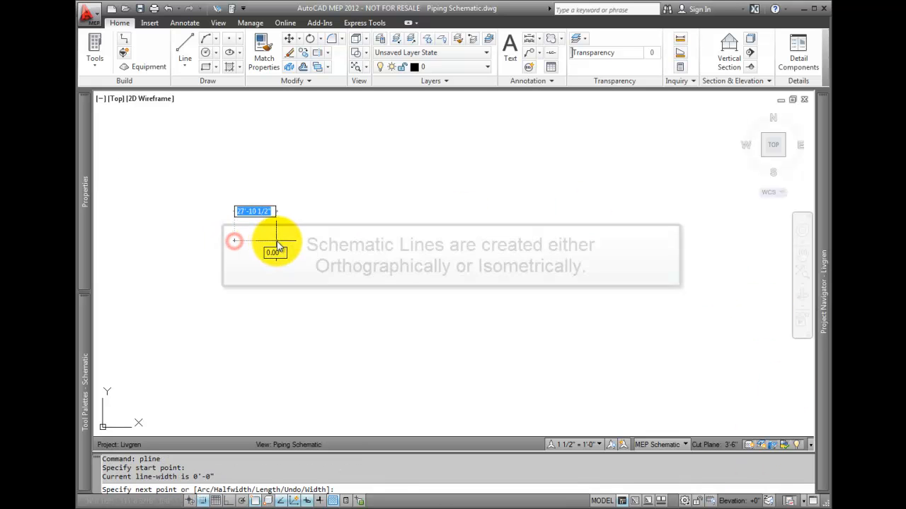
click(281, 201)
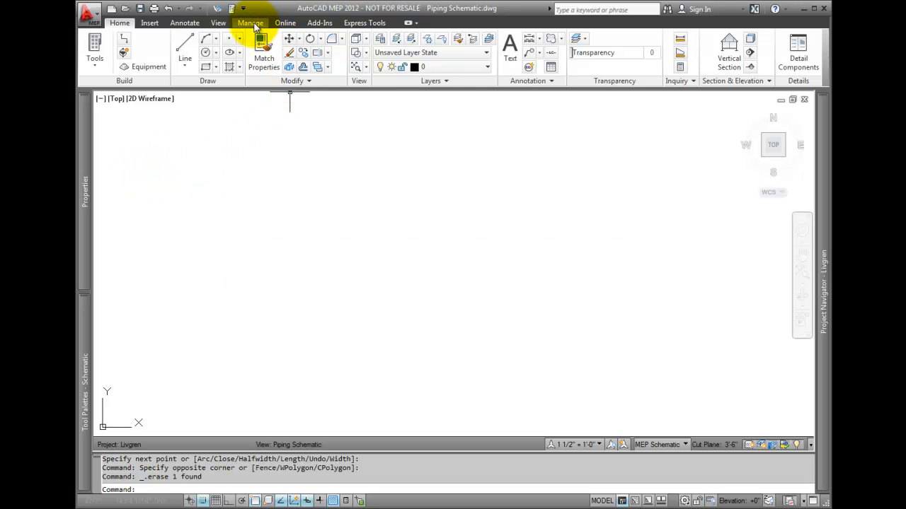
click(249, 22)
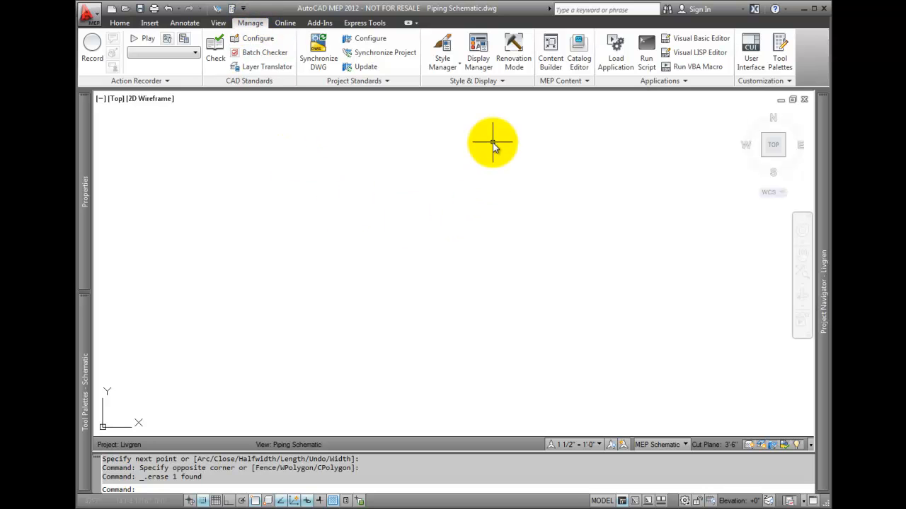
mouse_move(446, 53)
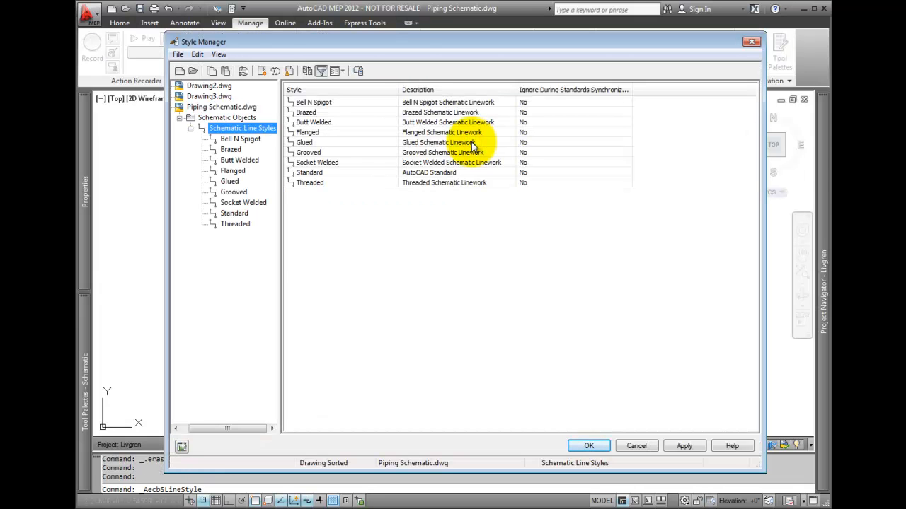
mouse_move(284, 255)
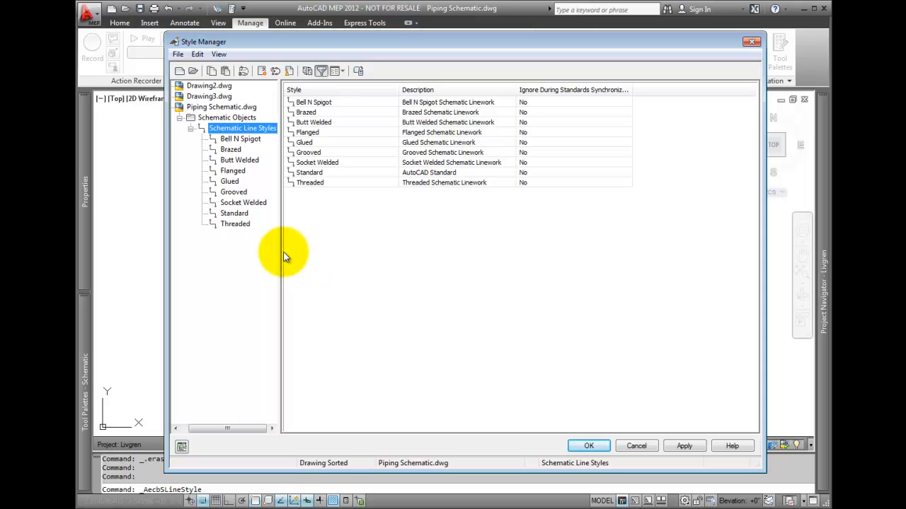
Step: Edit Standard style: set the crossing graphic, keep connection node None, and use Dot start/end symbols
click(234, 213)
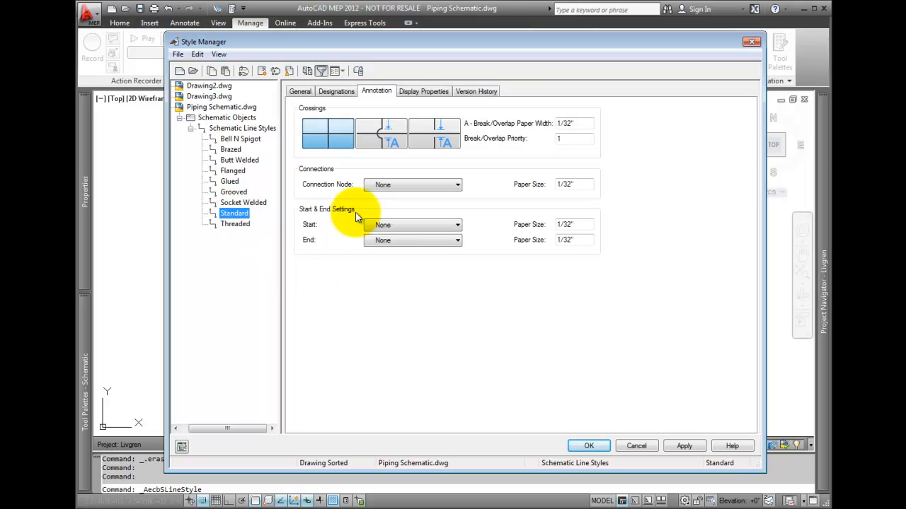
mouse_move(316, 299)
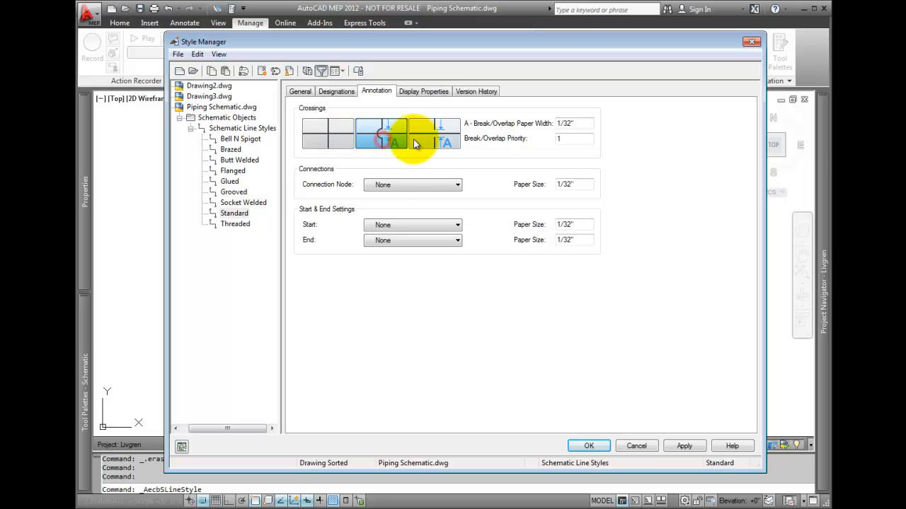
click(382, 134)
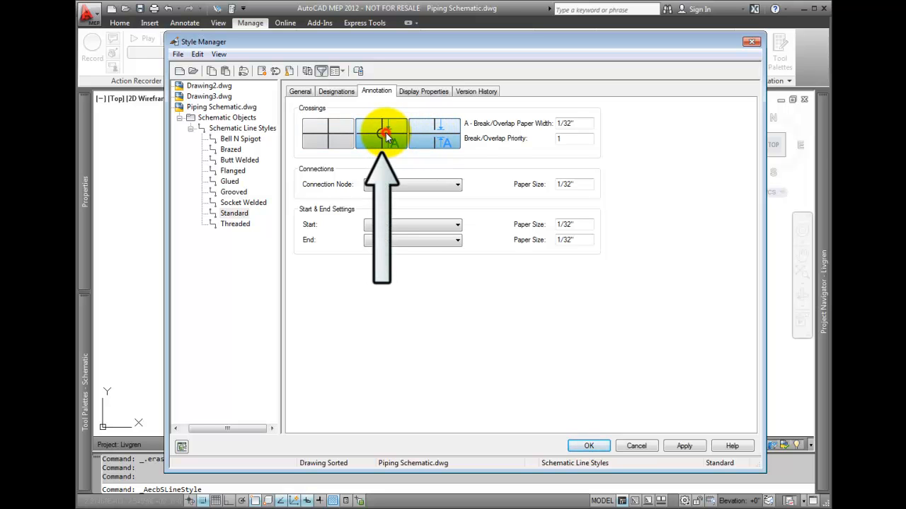
click(382, 133)
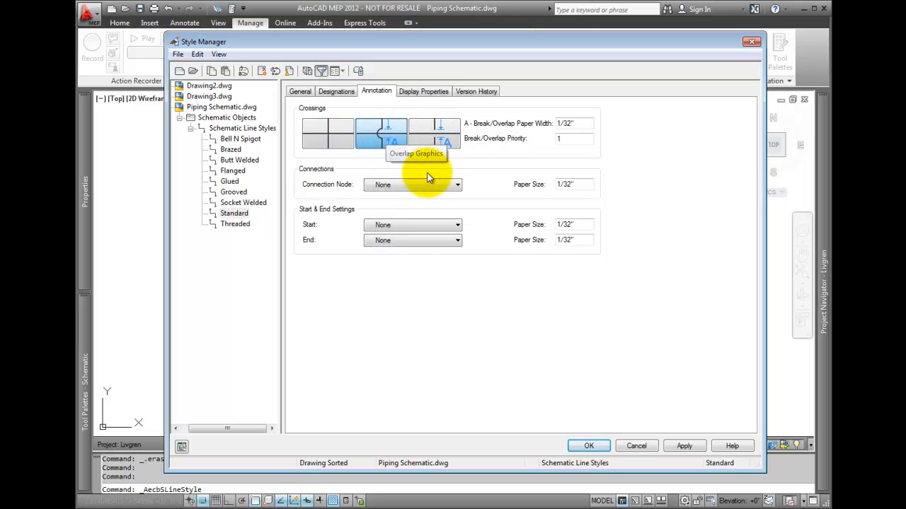
mouse_move(667, 183)
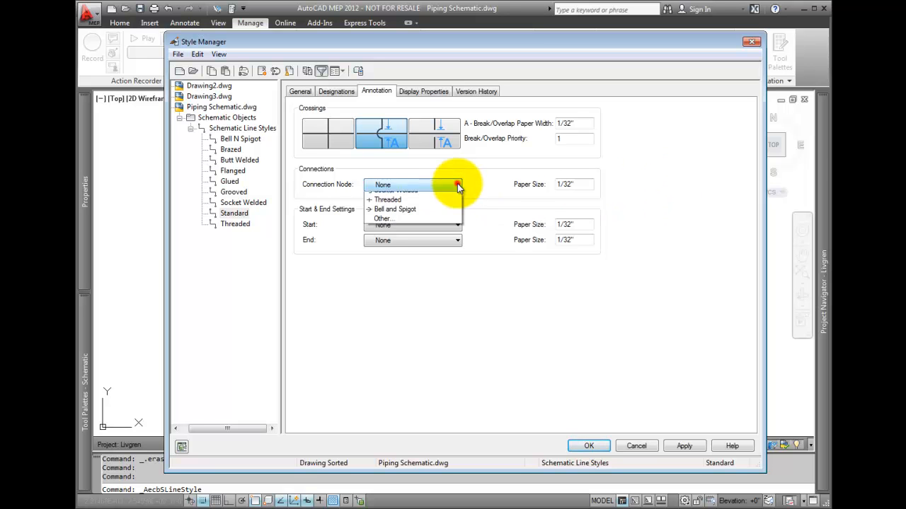
click(456, 185)
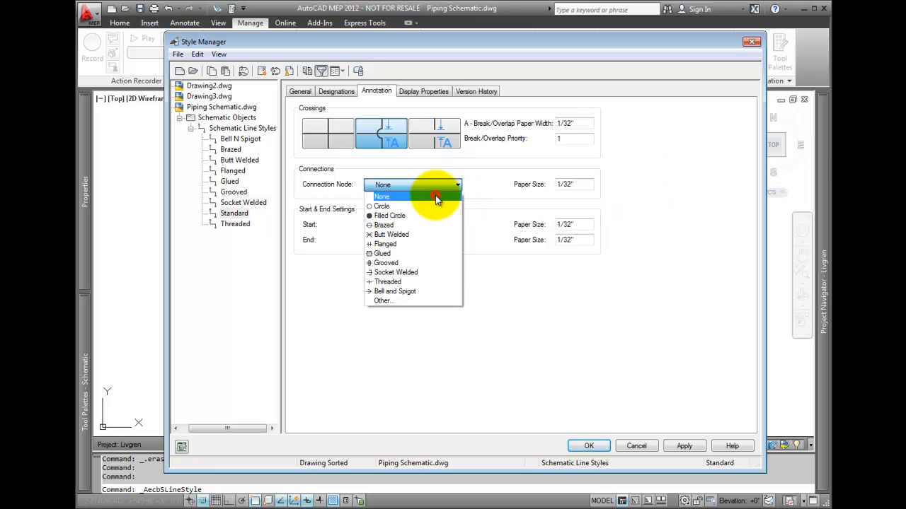
click(382, 196)
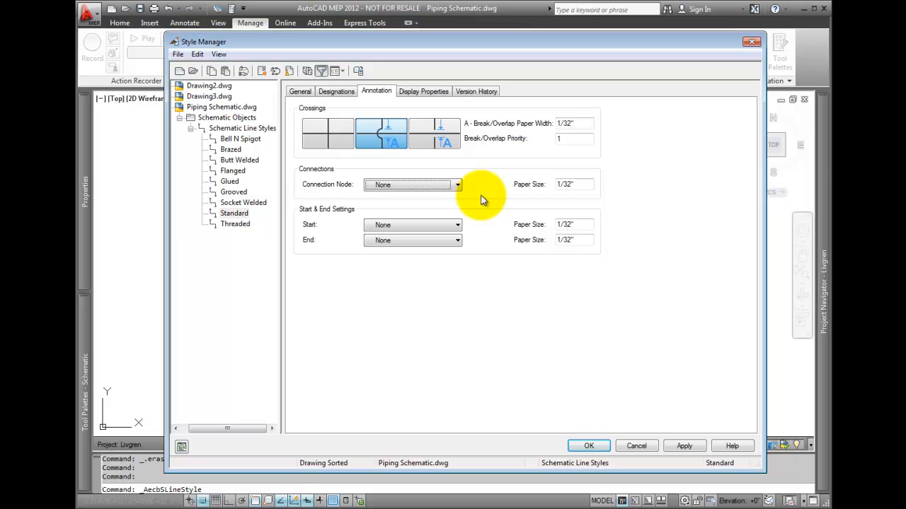
mouse_move(474, 246)
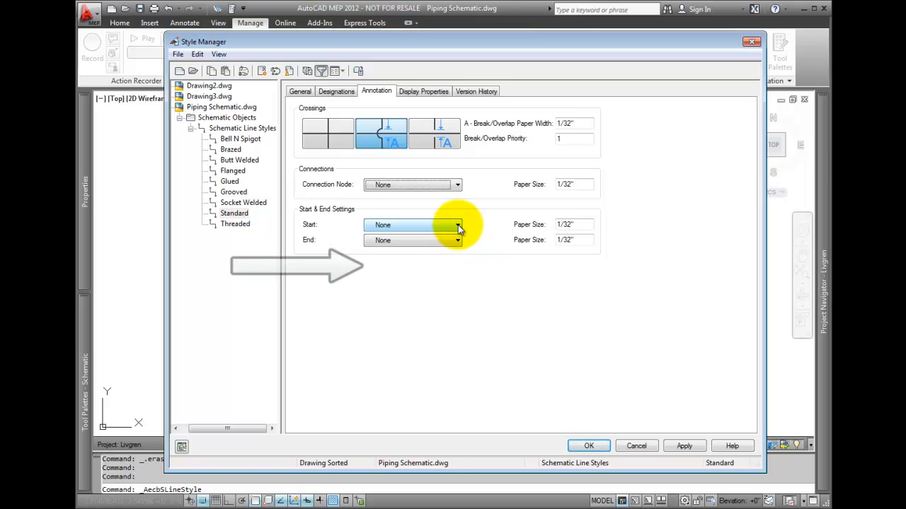
click(456, 225)
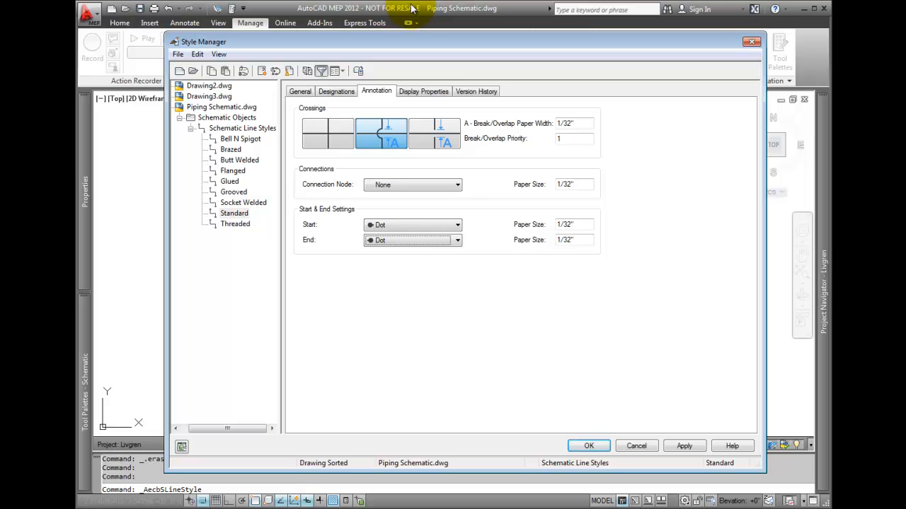
click(233, 170)
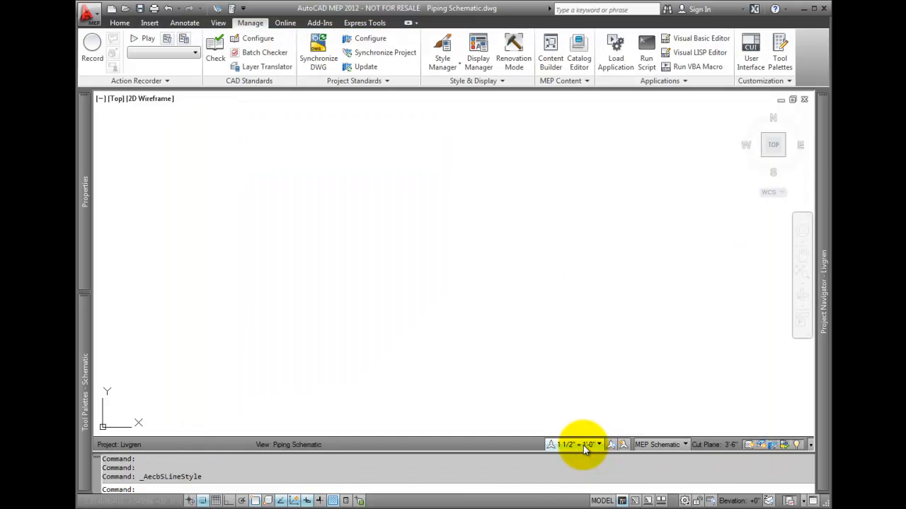
mouse_move(584, 447)
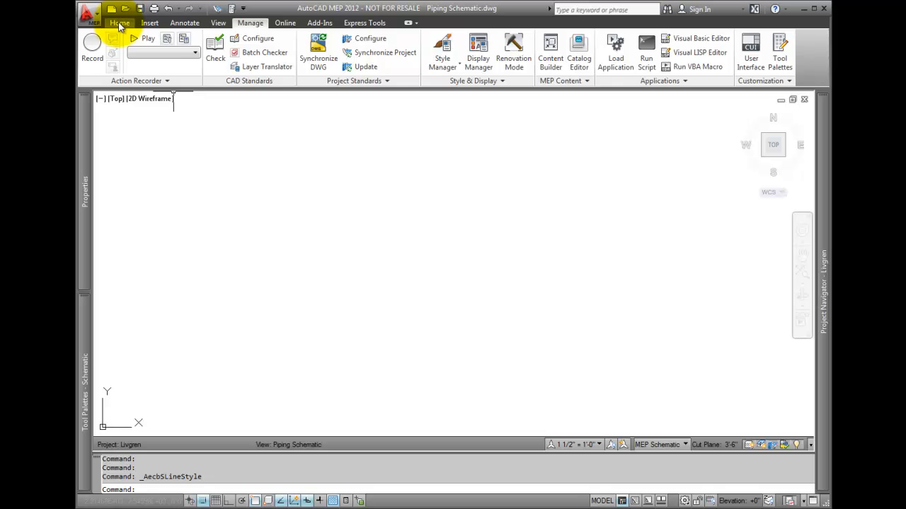
Step: Start the Schematic Line tool from the Home tools
click(118, 23)
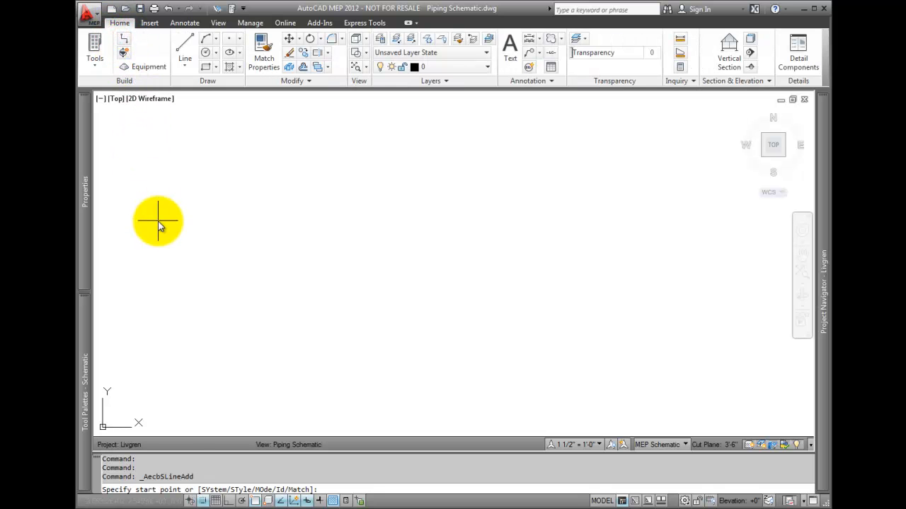
click(85, 191)
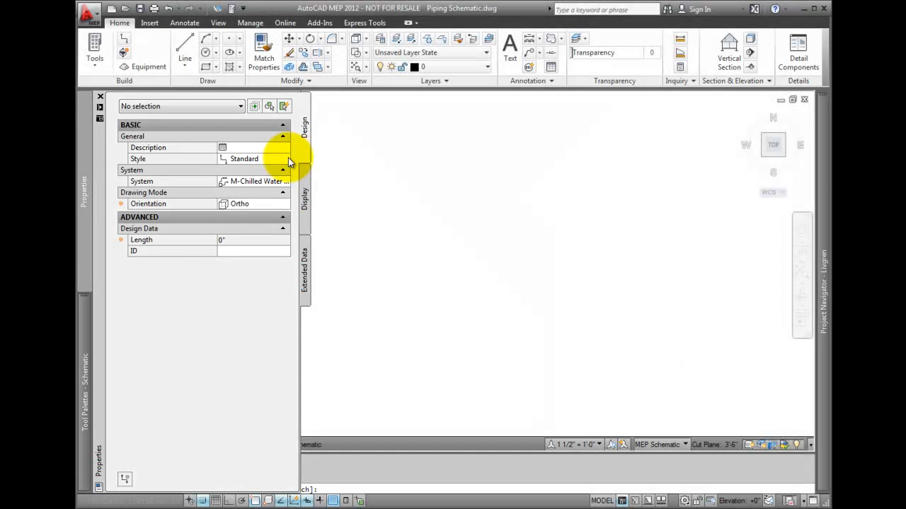
Step: Set the new schematic line's style to Flanged in the Properties palette
click(284, 159)
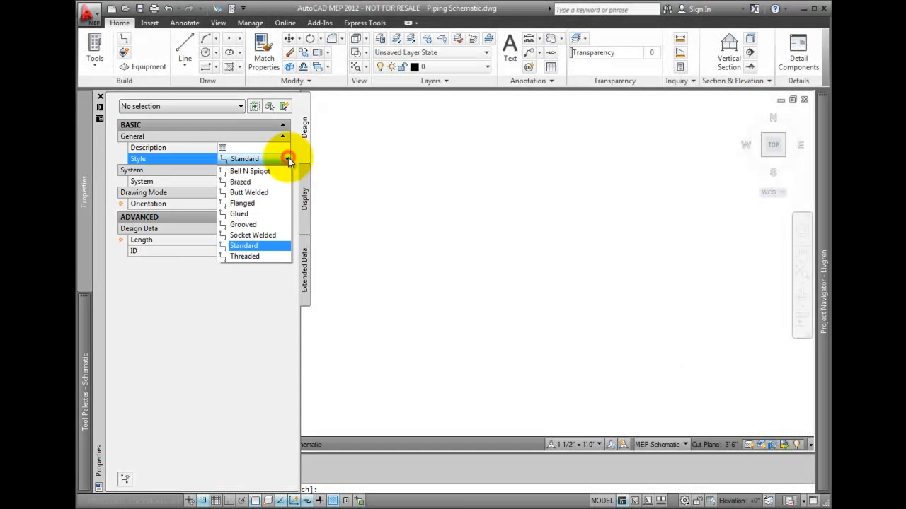
click(242, 203)
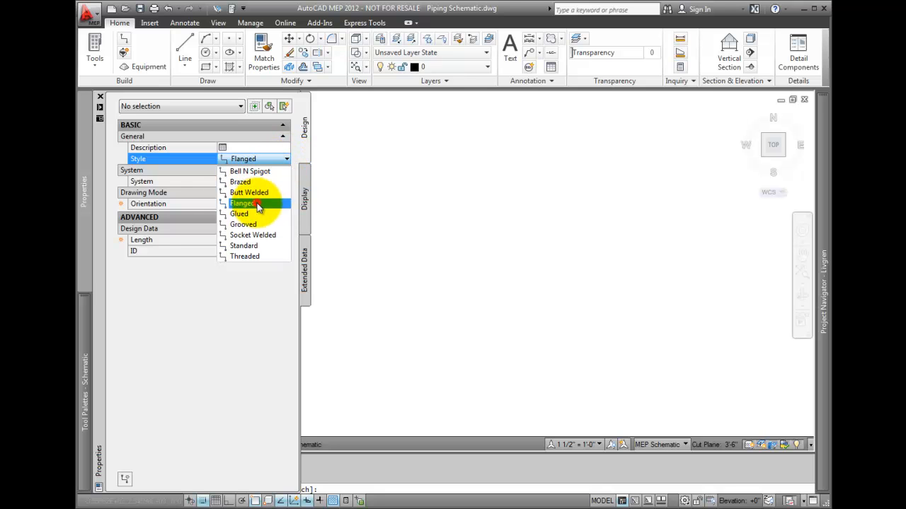
click(243, 203)
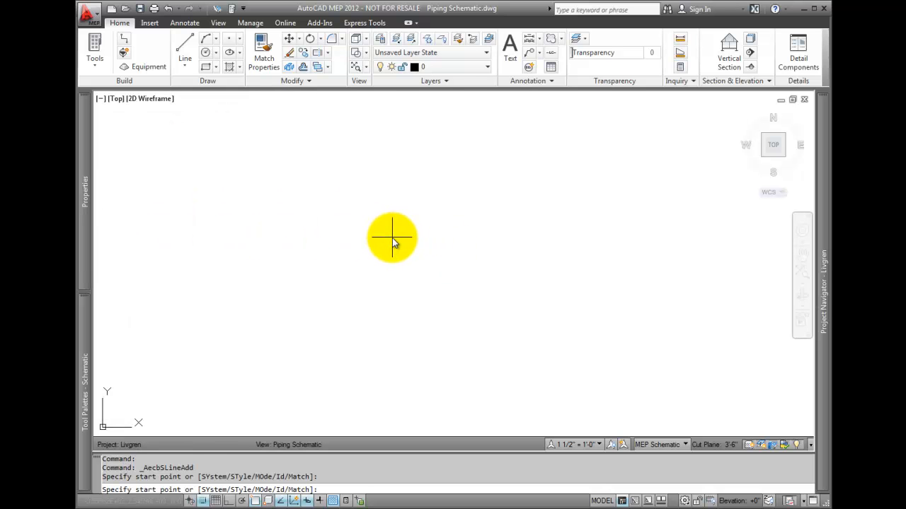
Step: Draw a short horizontal Flanged schematic line near the drawing centre
click(393, 237)
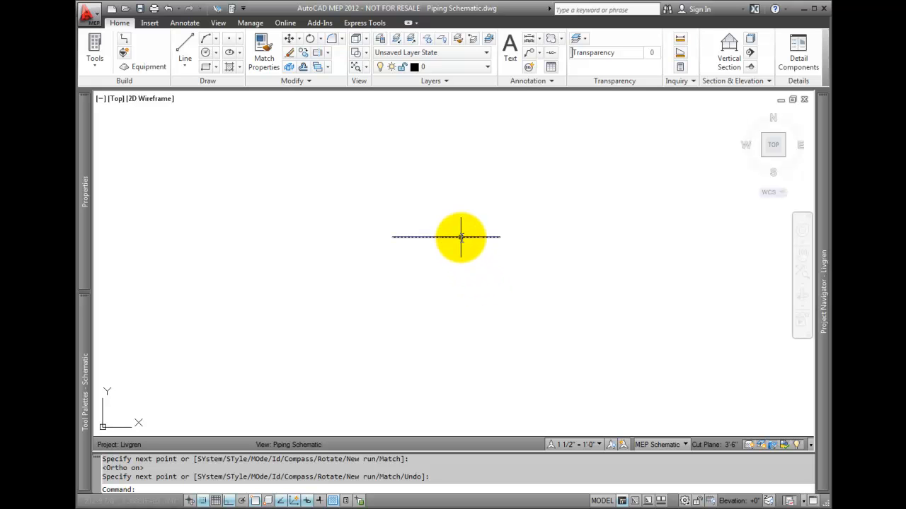
click(446, 237)
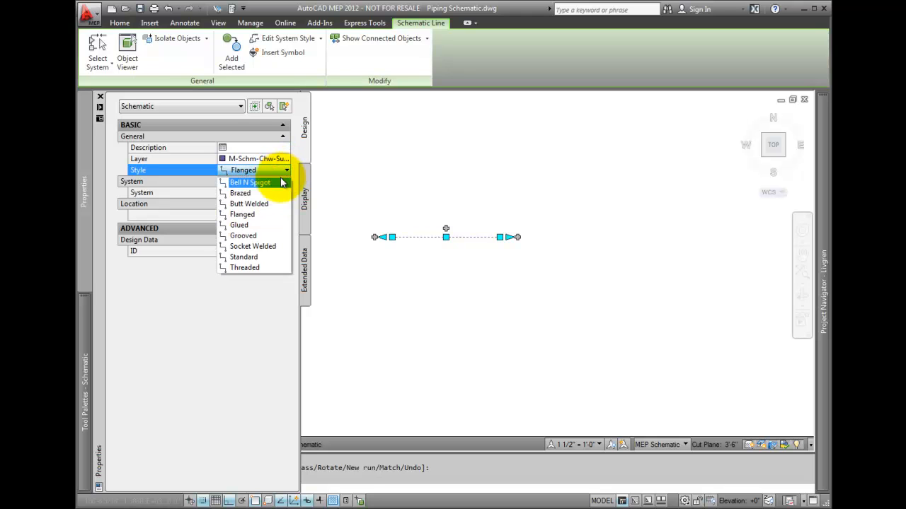
Step: Extend the chilled water line from its end grip upward and then to the right
click(243, 257)
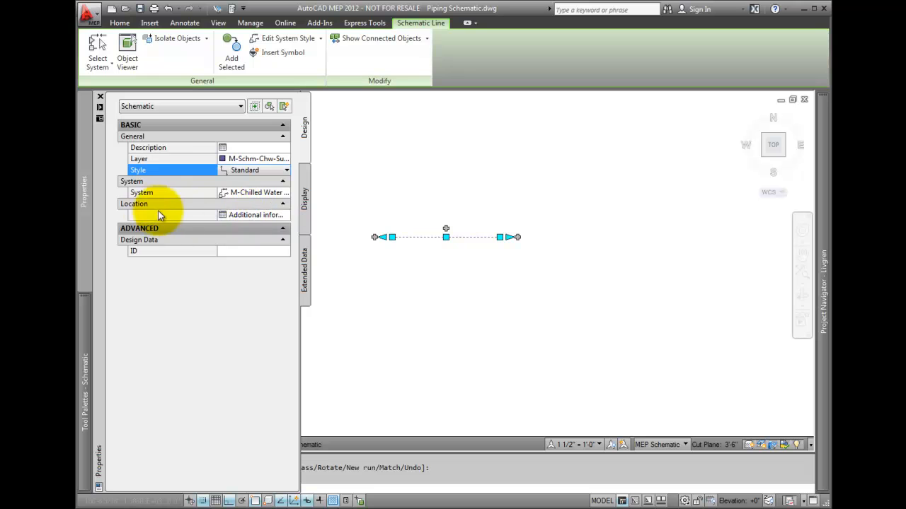
mouse_move(148, 213)
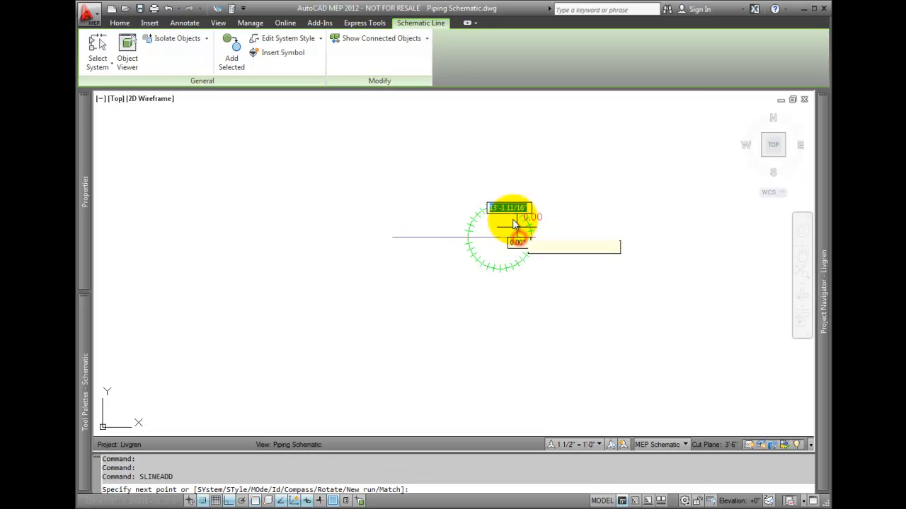
click(84, 191)
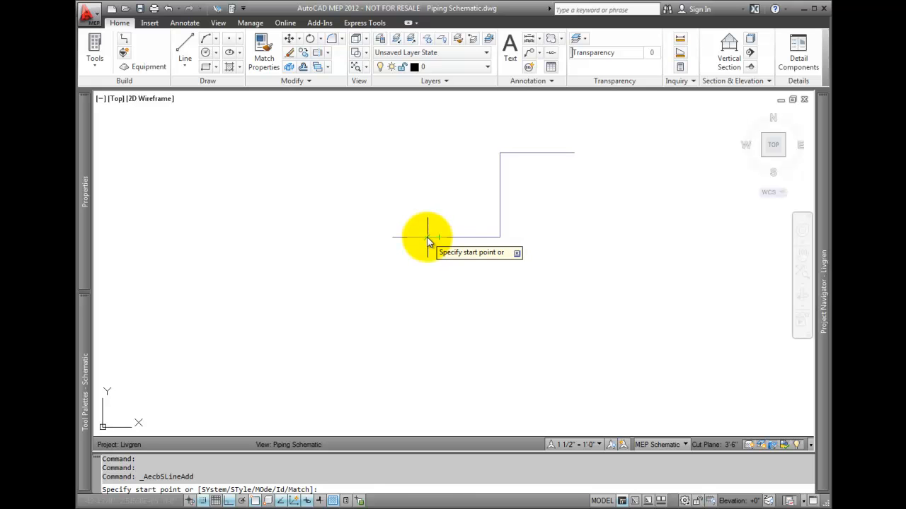
Step: Draw a vertical branch up from the base run and a horizontal branch right from the riser midpoint
click(426, 237)
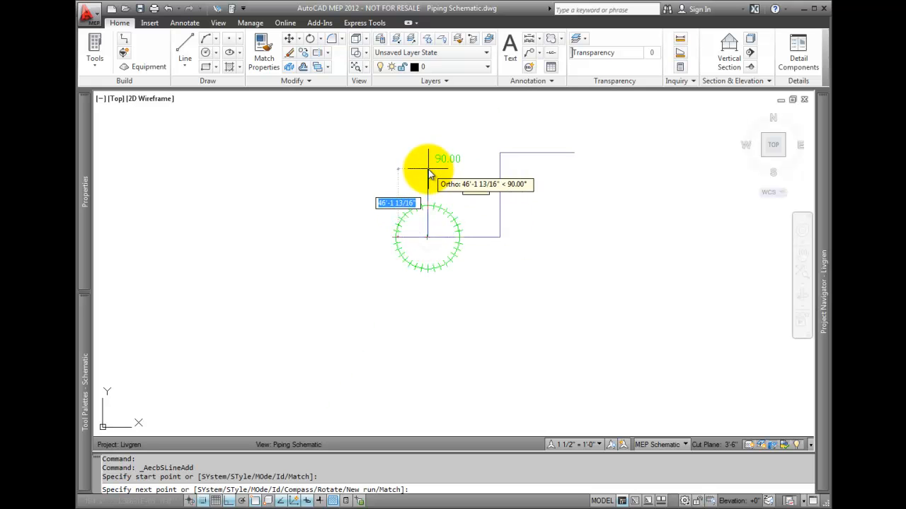
click(428, 167)
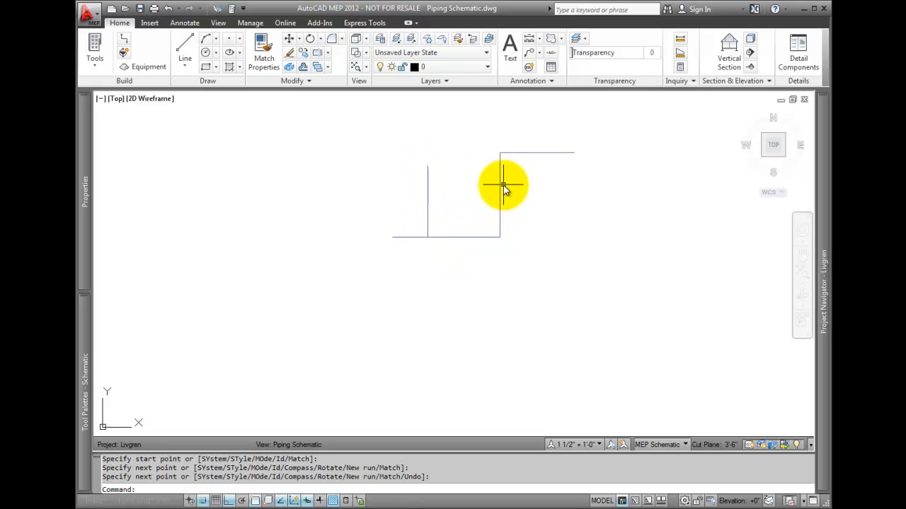
click(502, 185)
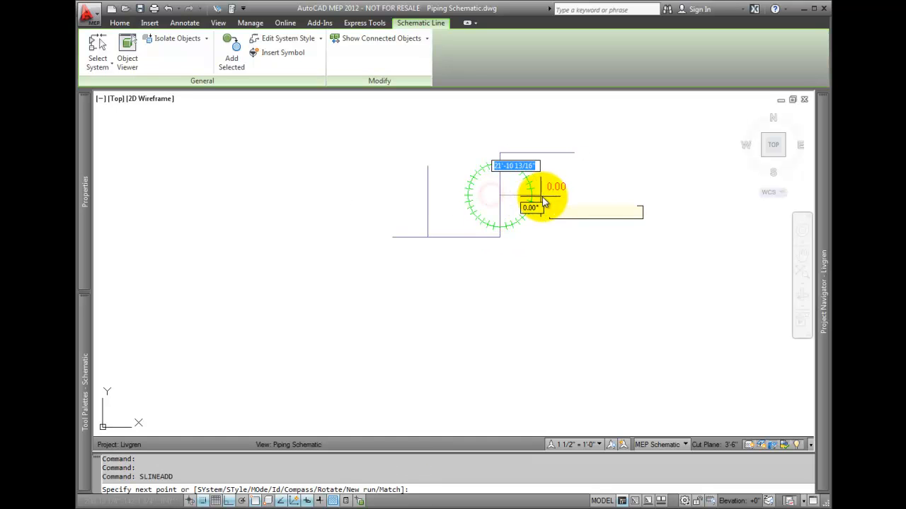
mouse_move(573, 201)
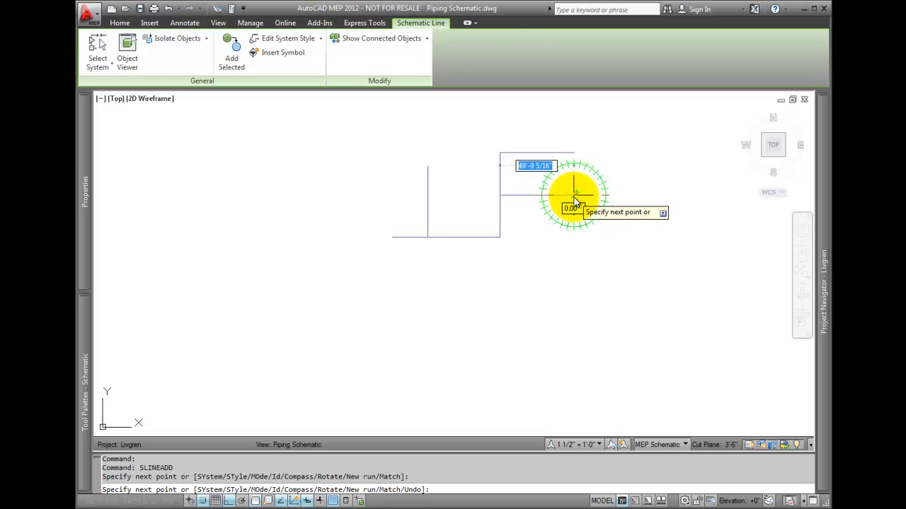
click(121, 24)
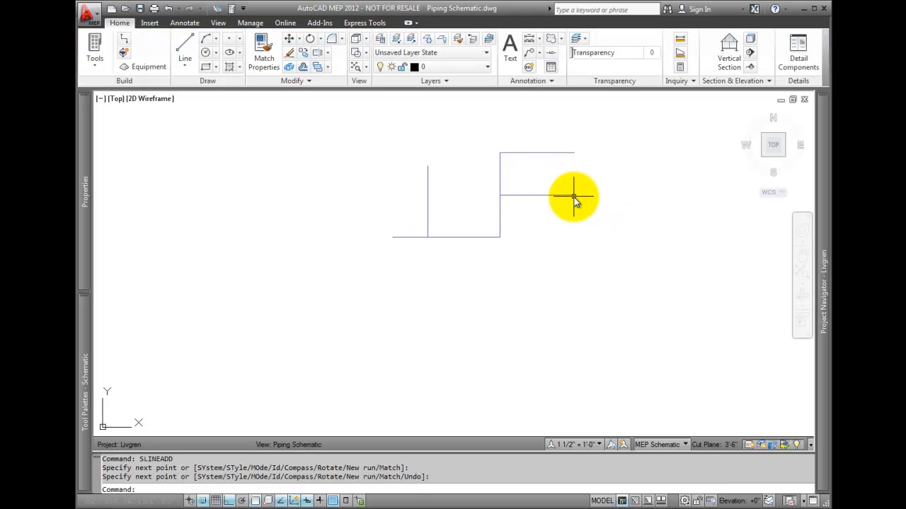
mouse_move(506, 177)
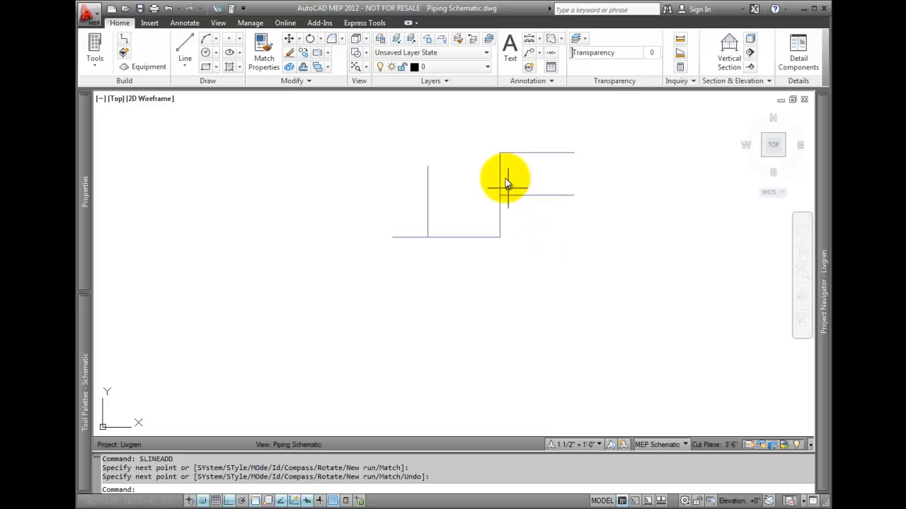
Step: Move the riser left with Keep Connected, leaving the base run and branches attached
click(501, 195)
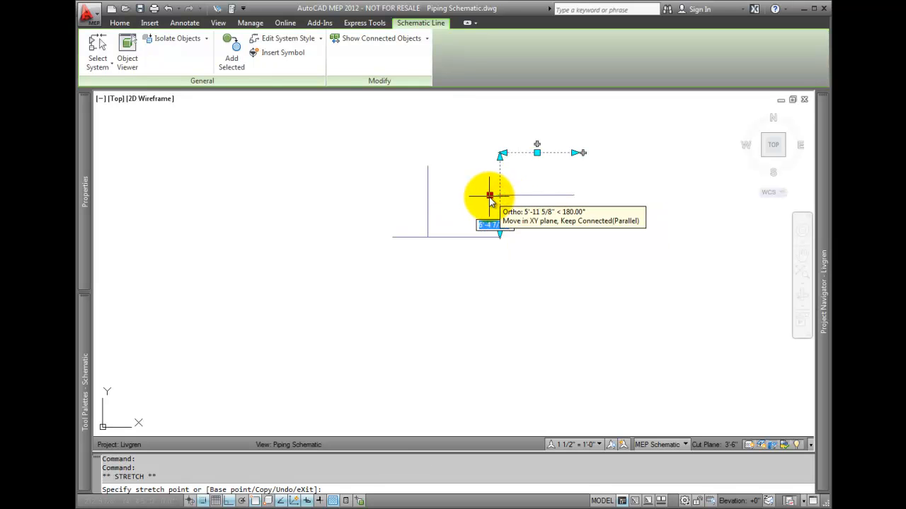
mouse_move(481, 200)
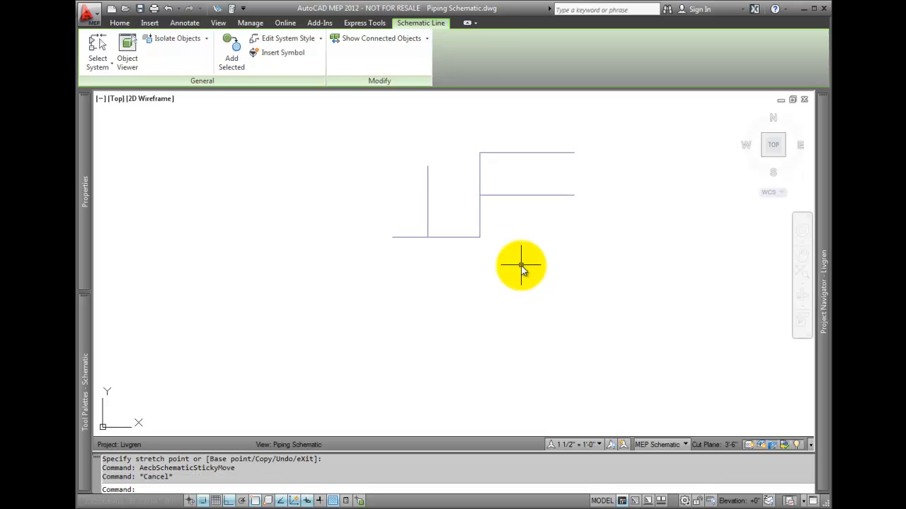
click(120, 24)
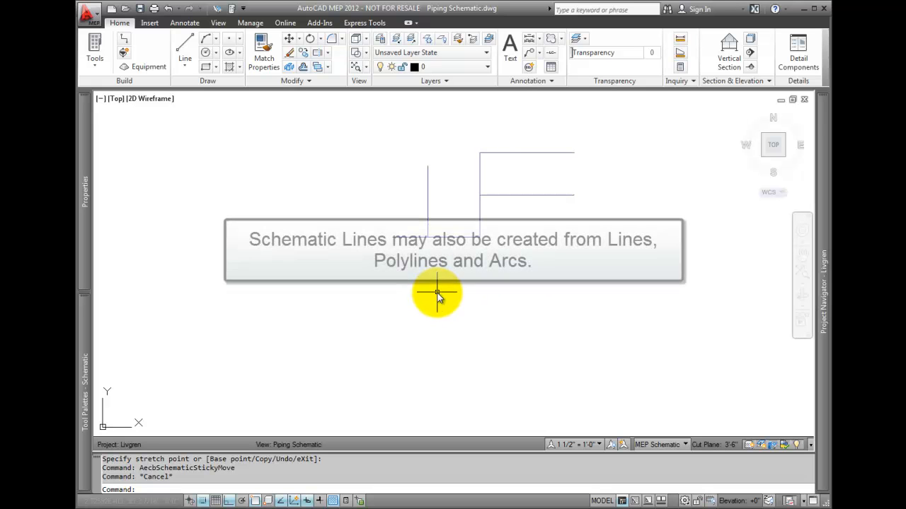
Step: Draw a stepped horizontal-down-horizontal polyline below the schematic using PLINE
text(PLINE)
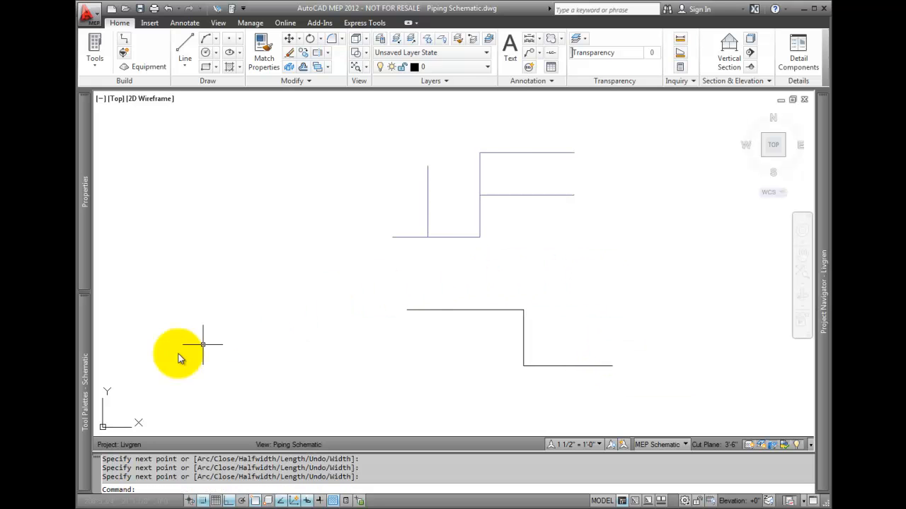
click(83, 372)
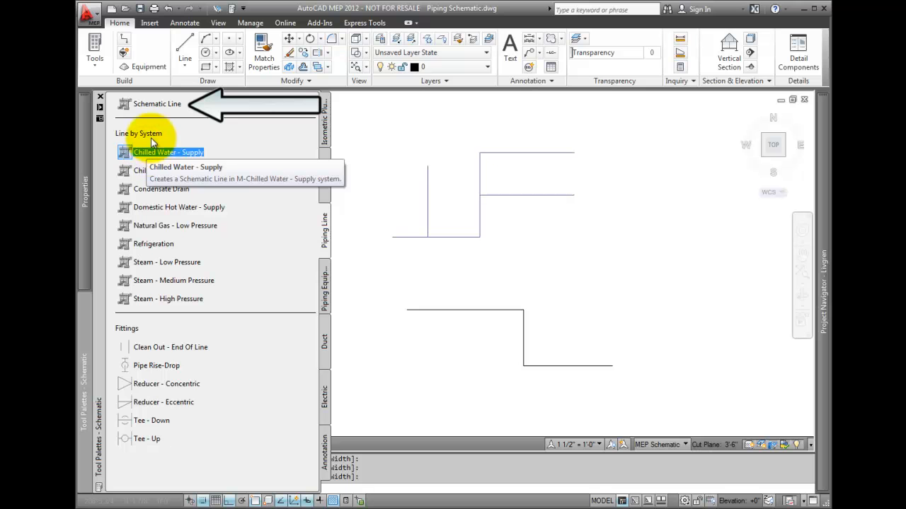
mouse_move(158, 107)
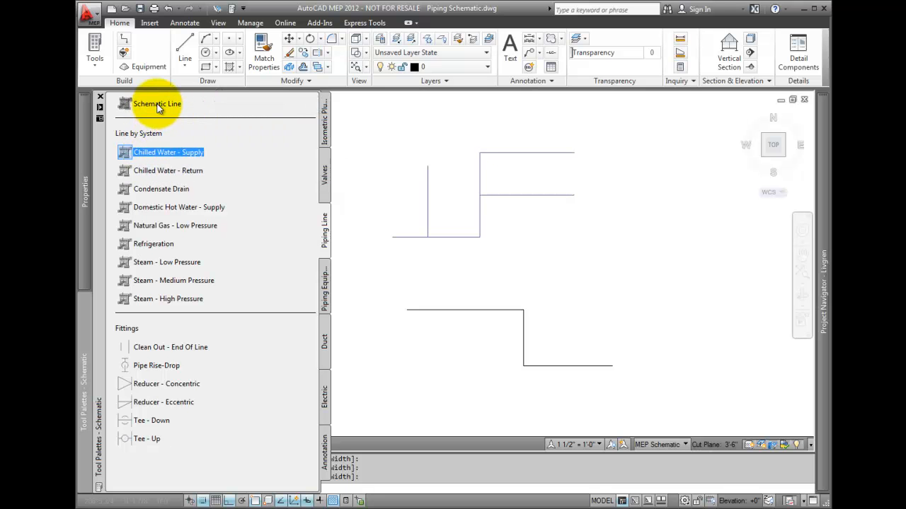
Step: Convert the stepped polyline into a schematic line via Apply Tool Properties, erasing the original
right_click(157, 104)
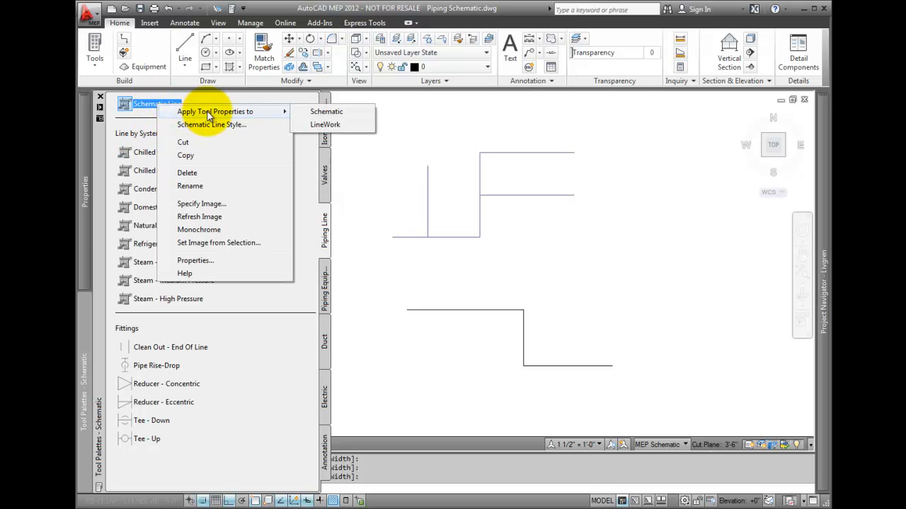
mouse_move(324, 124)
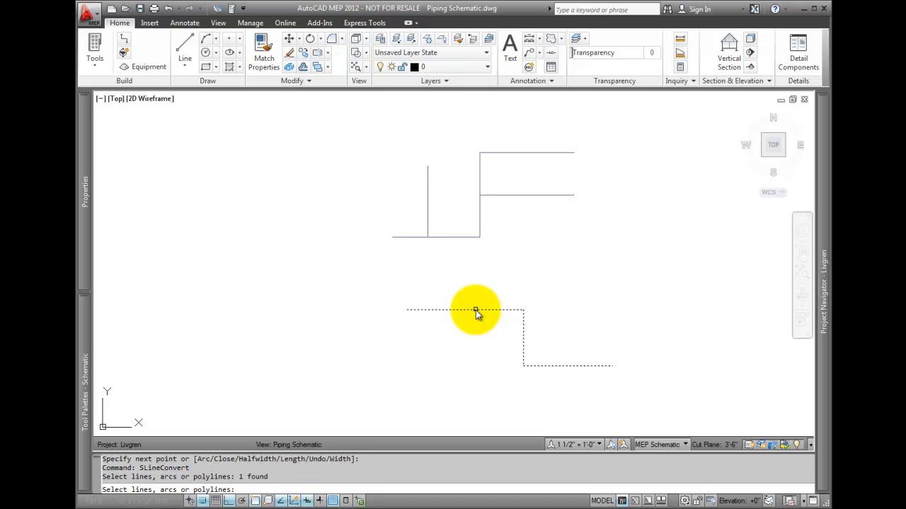
text(y)
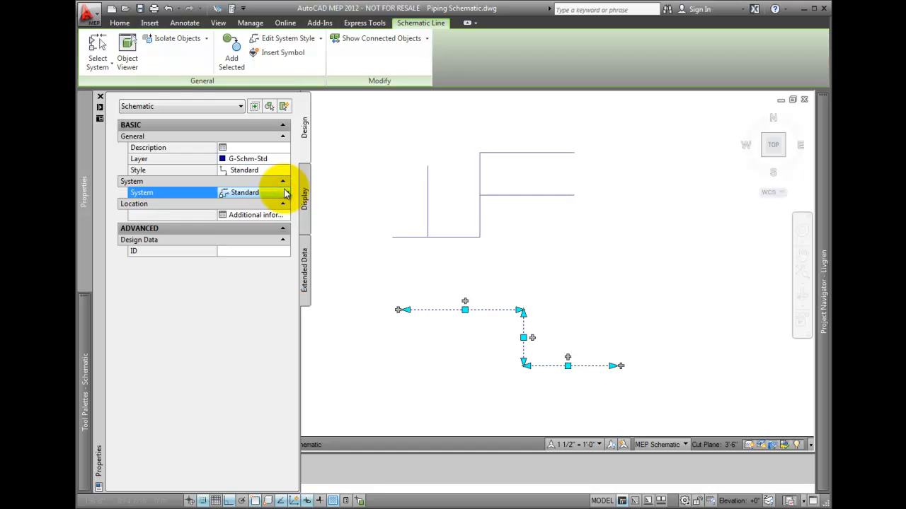
click(281, 192)
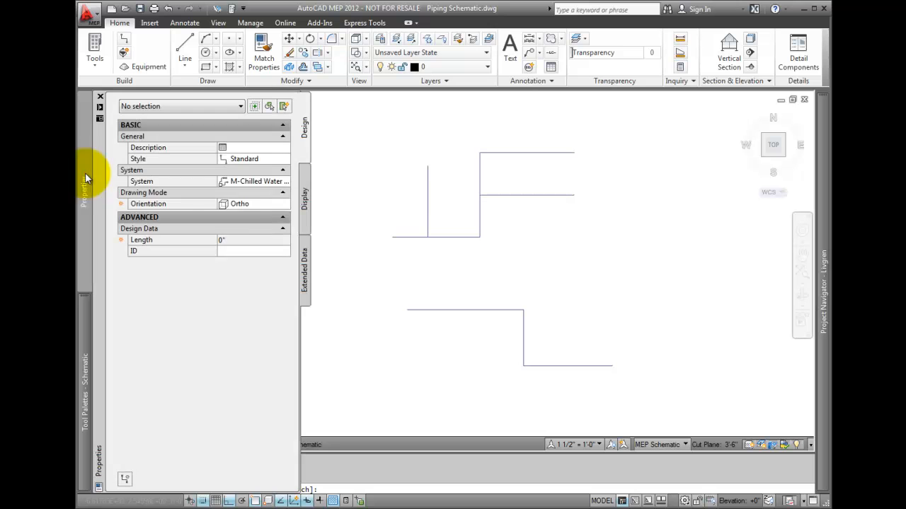
Step: Switch the schematic line to Isometric orientation, start it right of the schematic, and change its isoplane
click(285, 203)
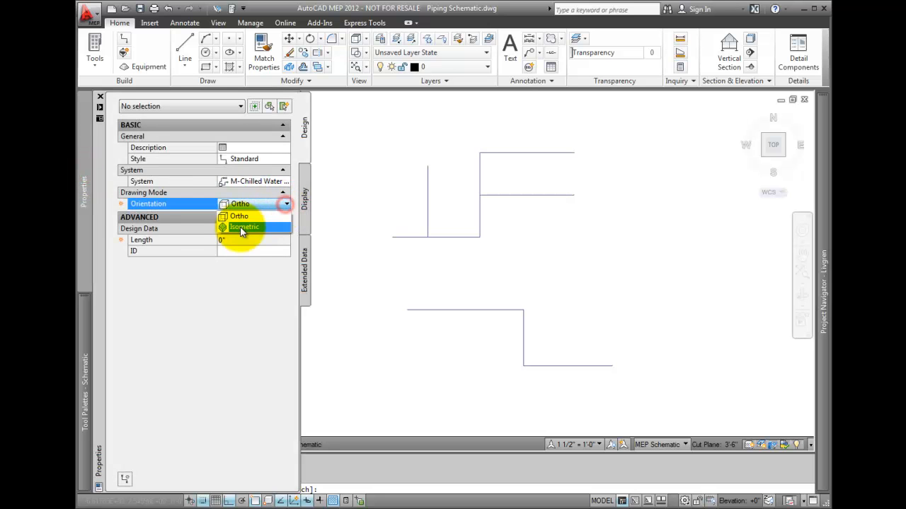
click(242, 226)
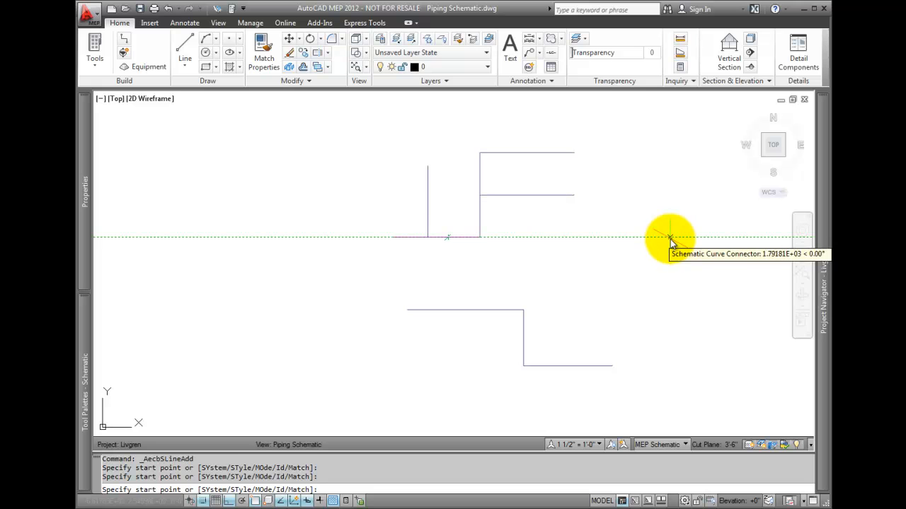
click(670, 237)
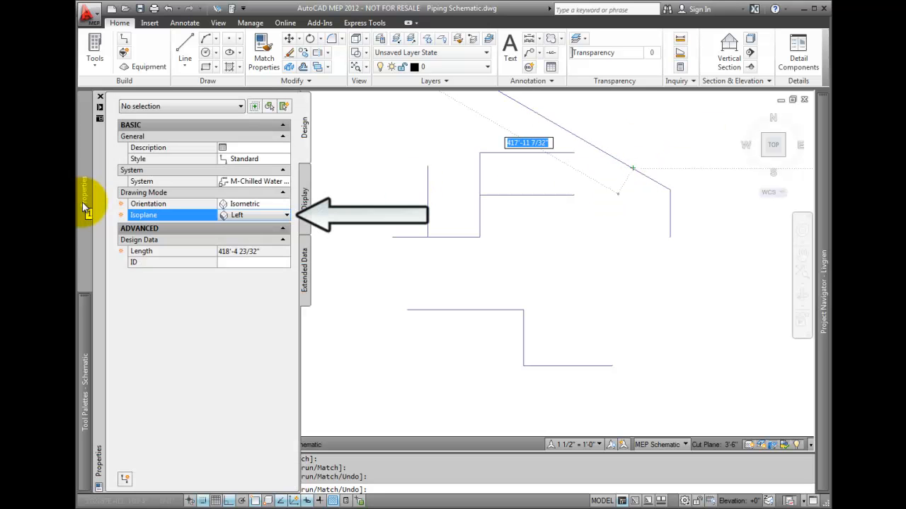
click(283, 215)
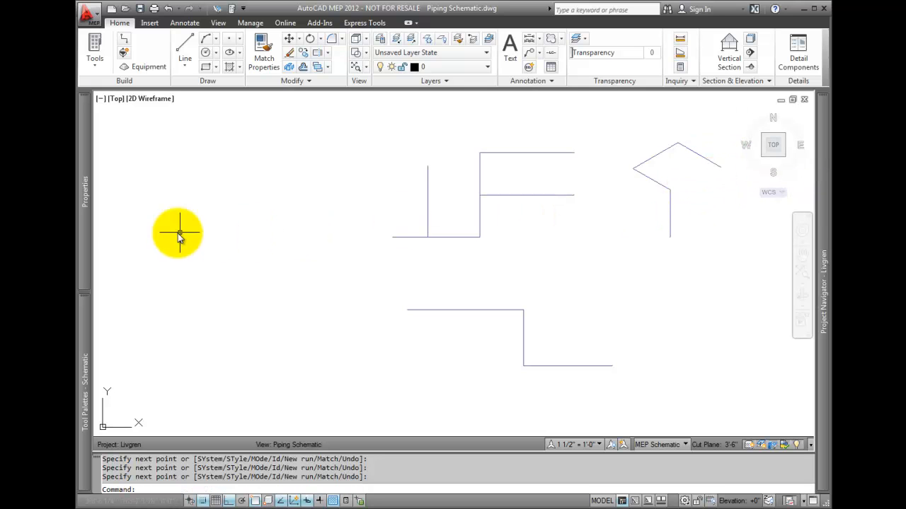
mouse_move(117, 219)
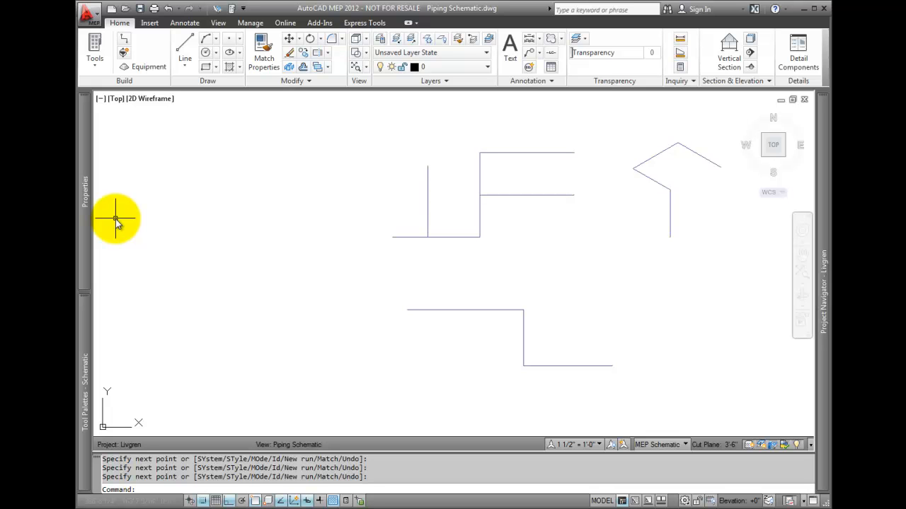